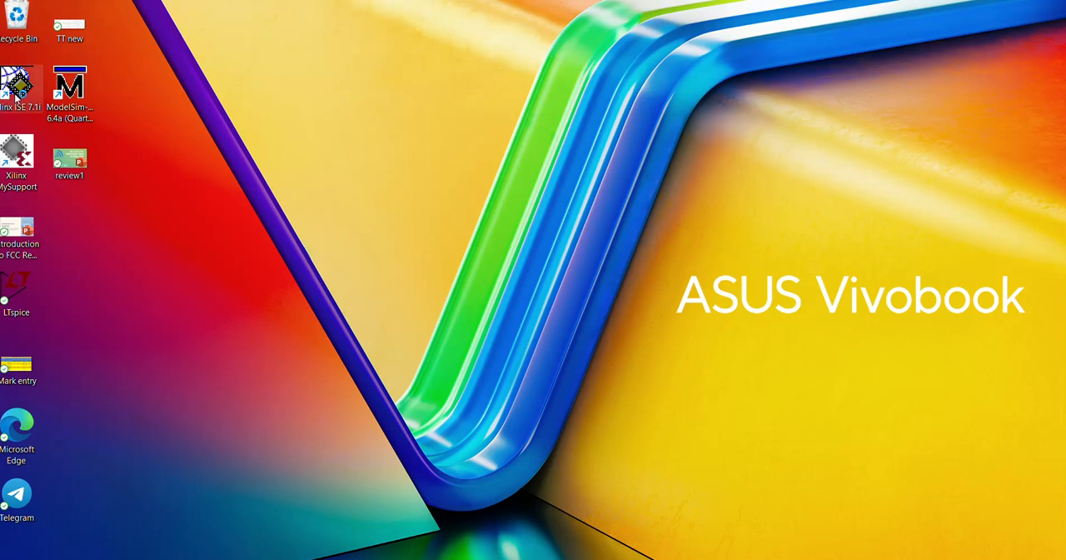
Launch Xilinx ISE from the desktop and dismiss the Tip of the Day
double_click(18, 80)
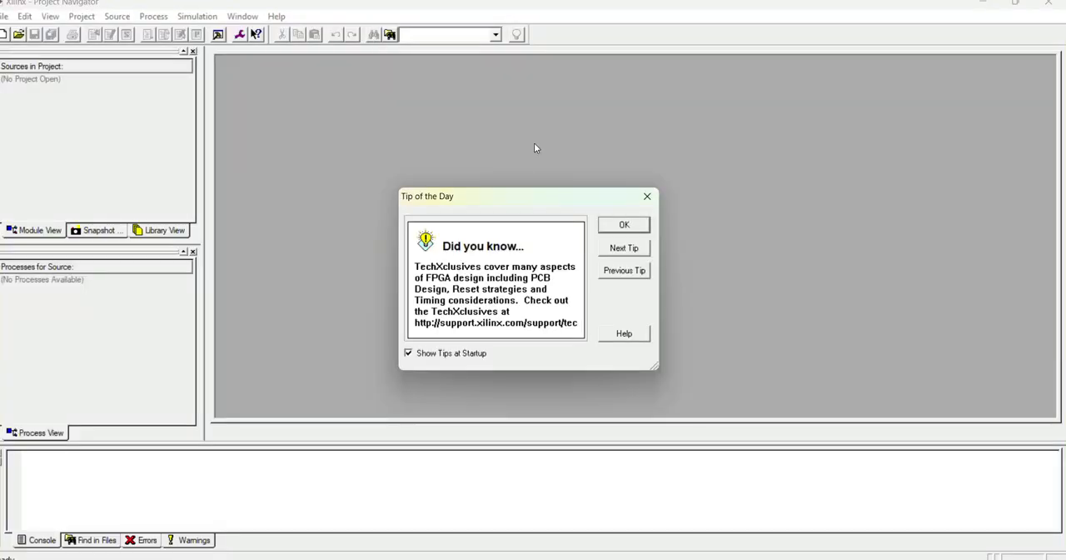
left_click(623, 224)
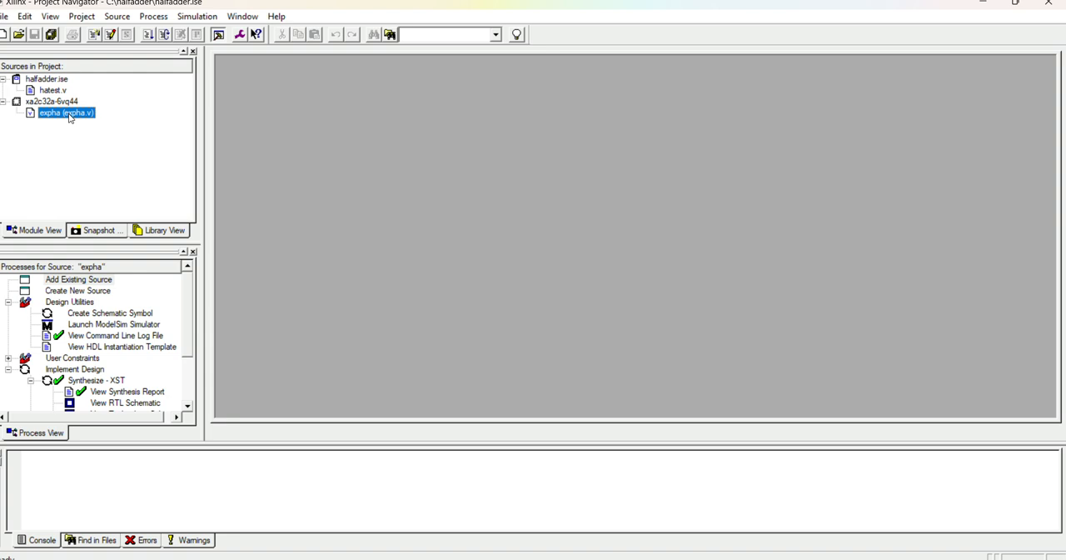
Start a new source from expha's context menu and choose Verilog Test Fixture as the type
right_click(67, 113)
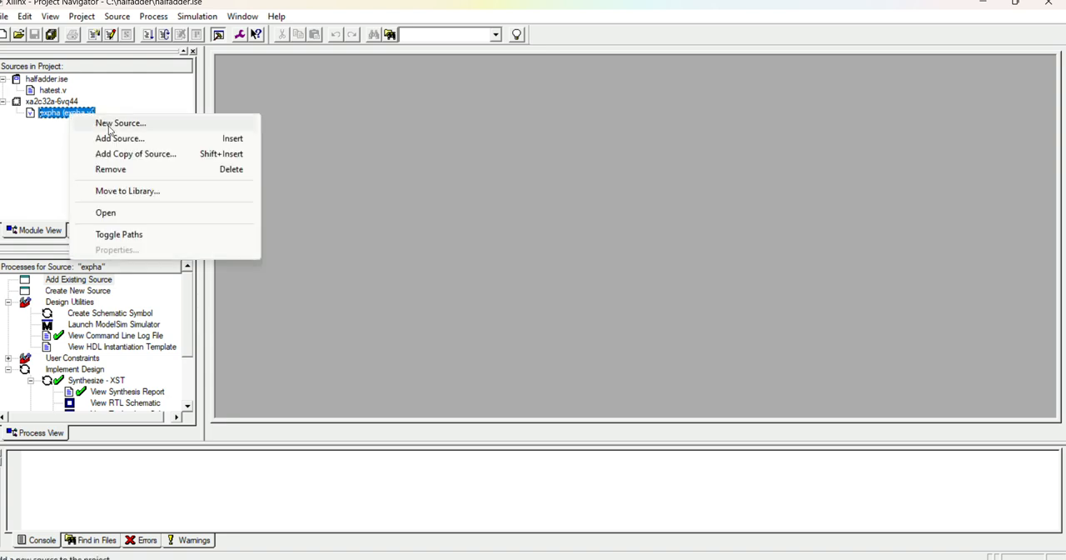
left_click(120, 123)
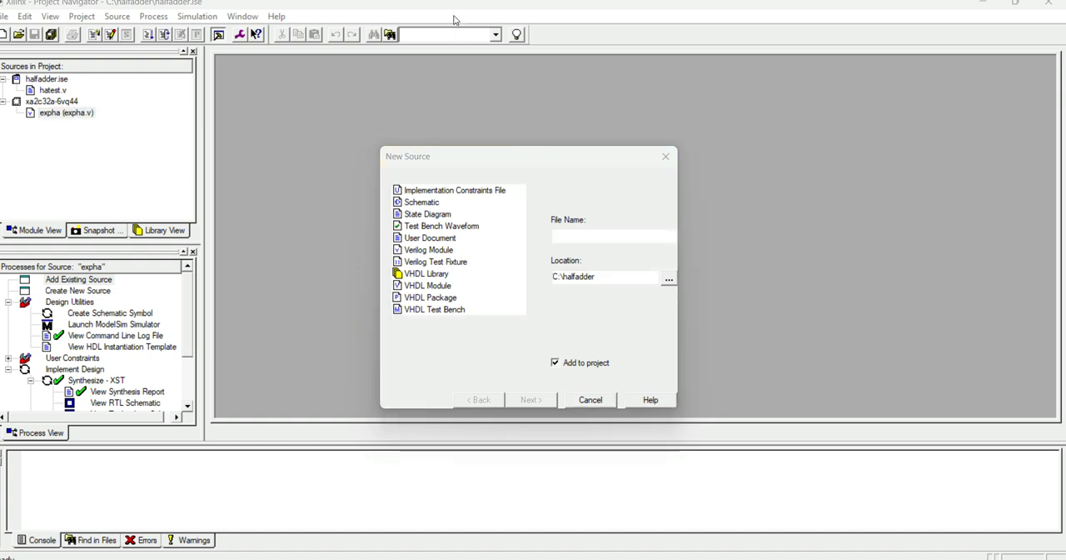
mouse_move(487, 166)
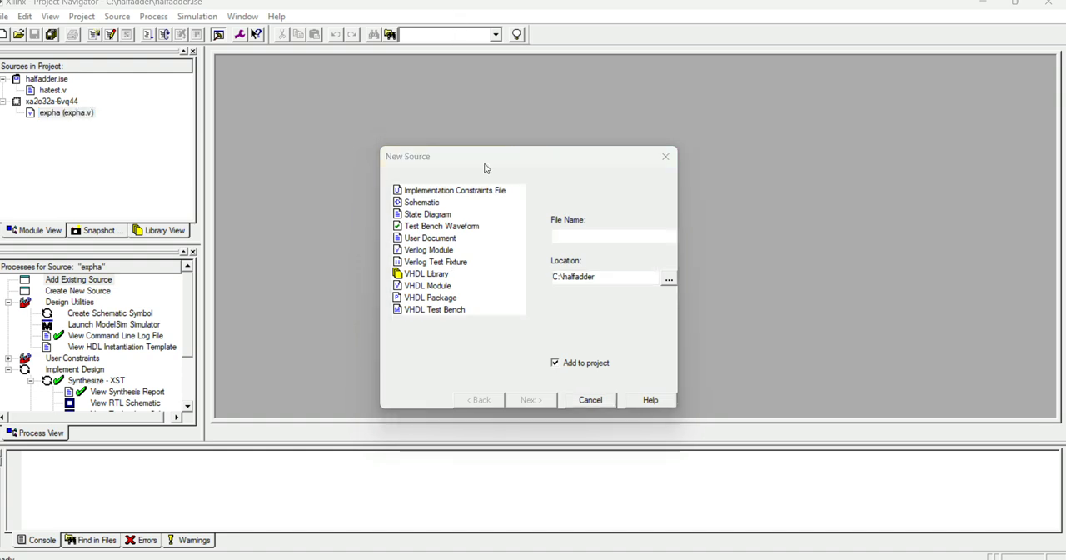
mouse_move(459, 270)
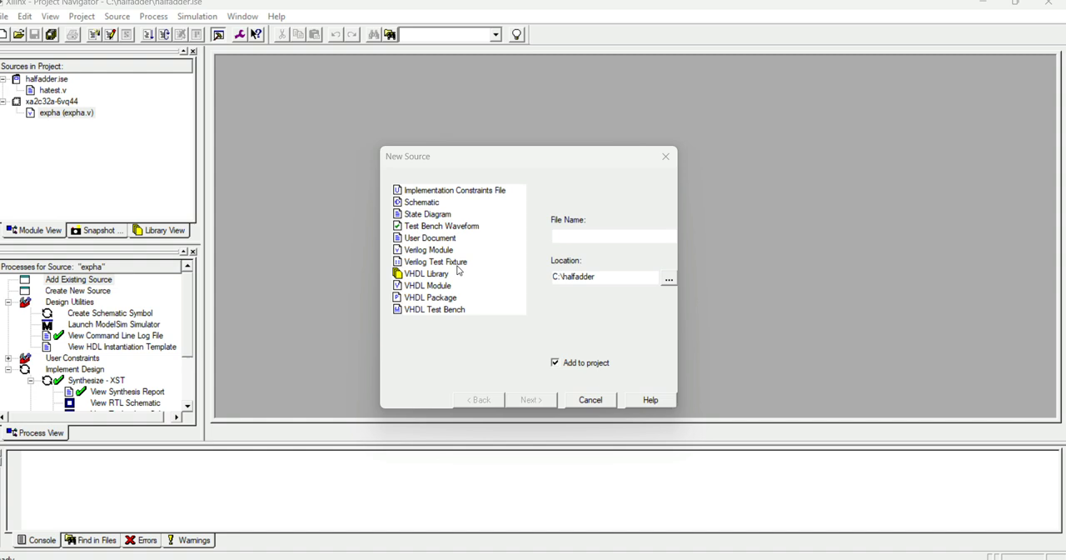
left_click(436, 262)
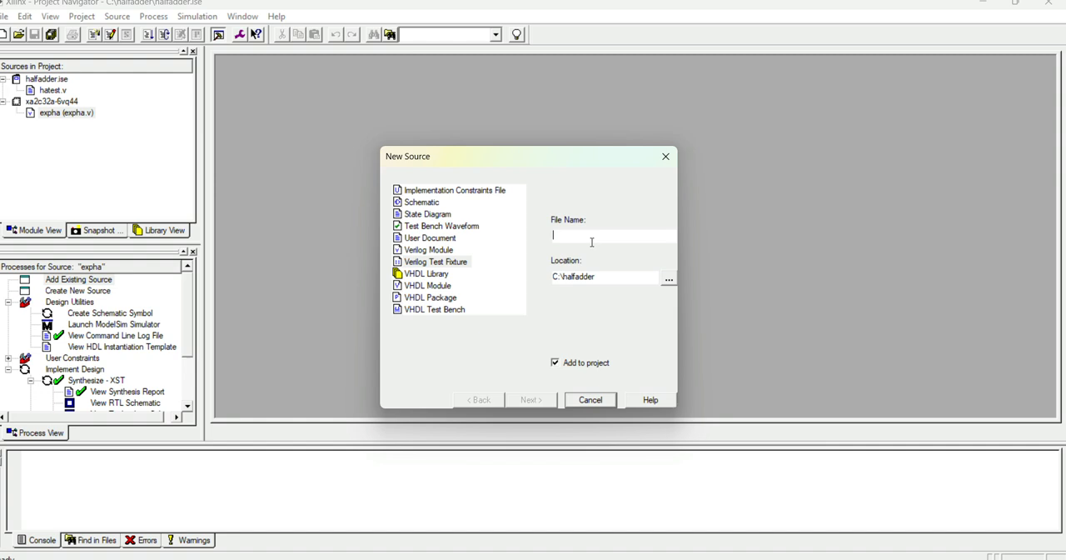
Name the fixture testbench_ha and associate it with the expha module under test
type("test")
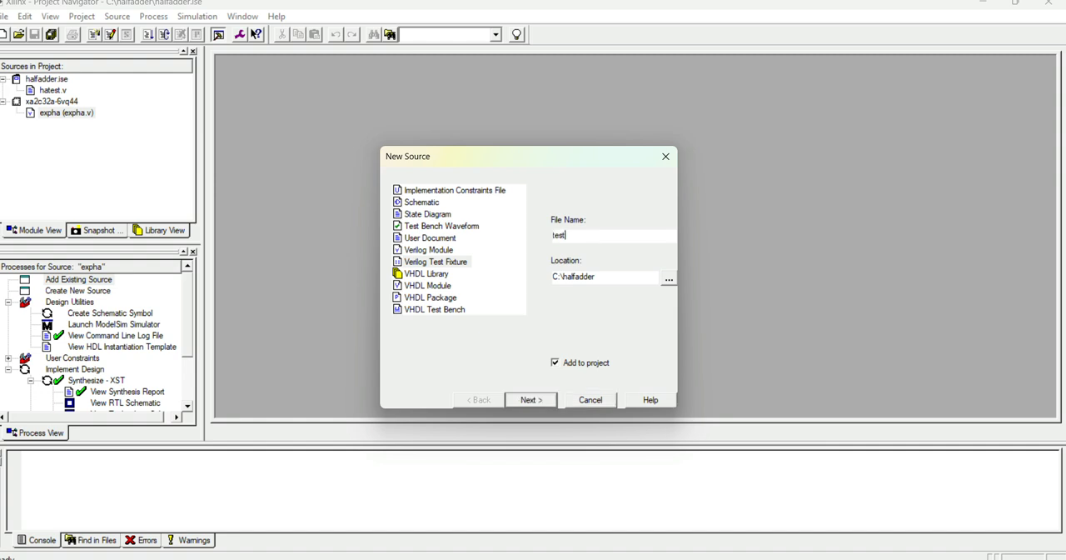
type("bench_")
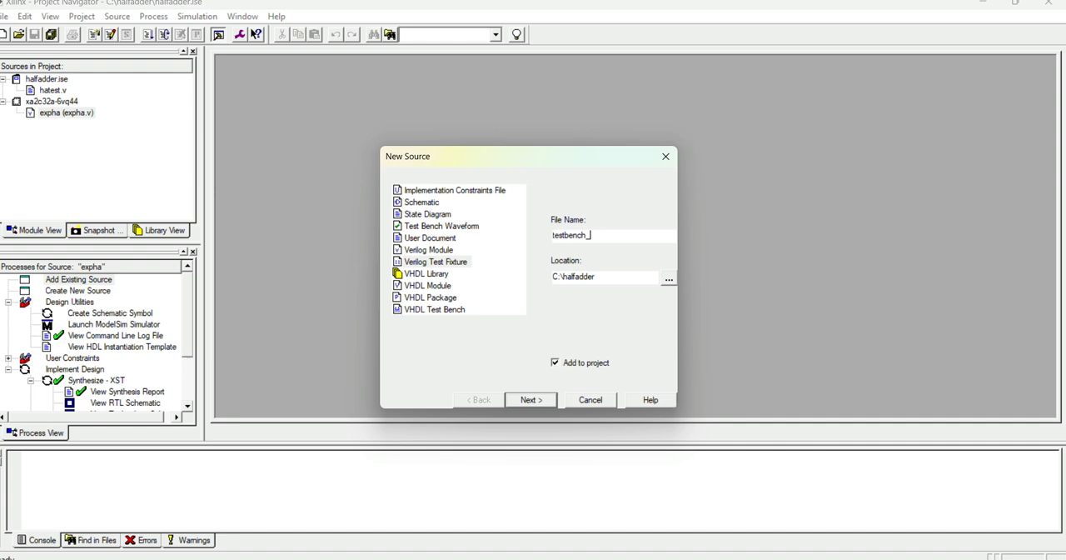
type("h")
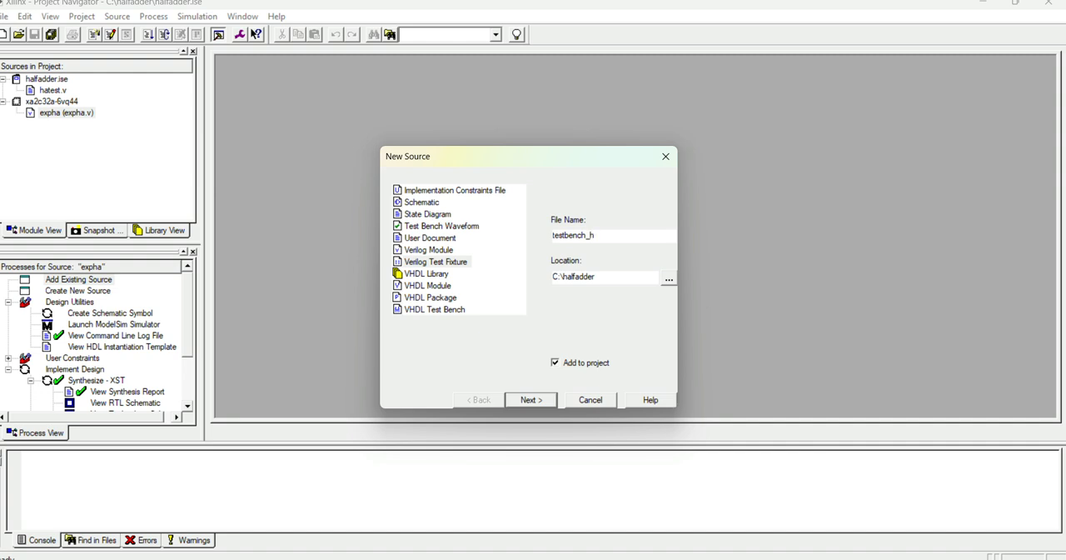
type("a")
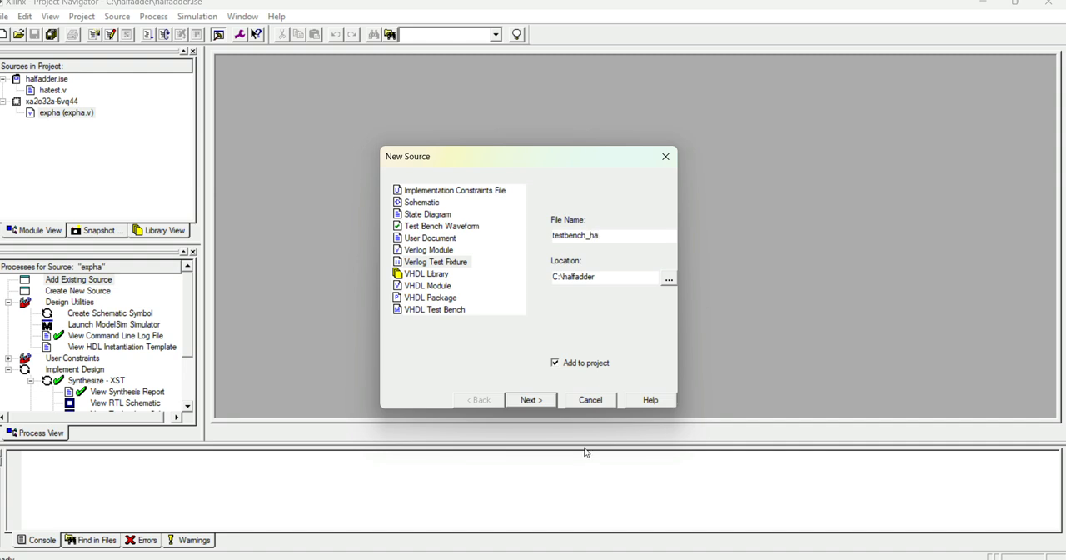
left_click(530, 399)
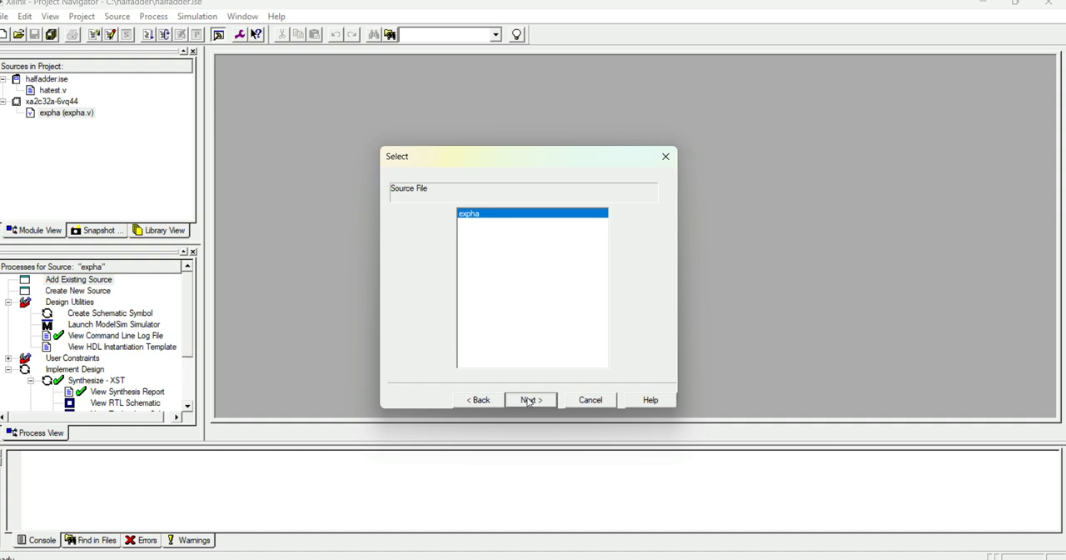
mouse_move(533, 407)
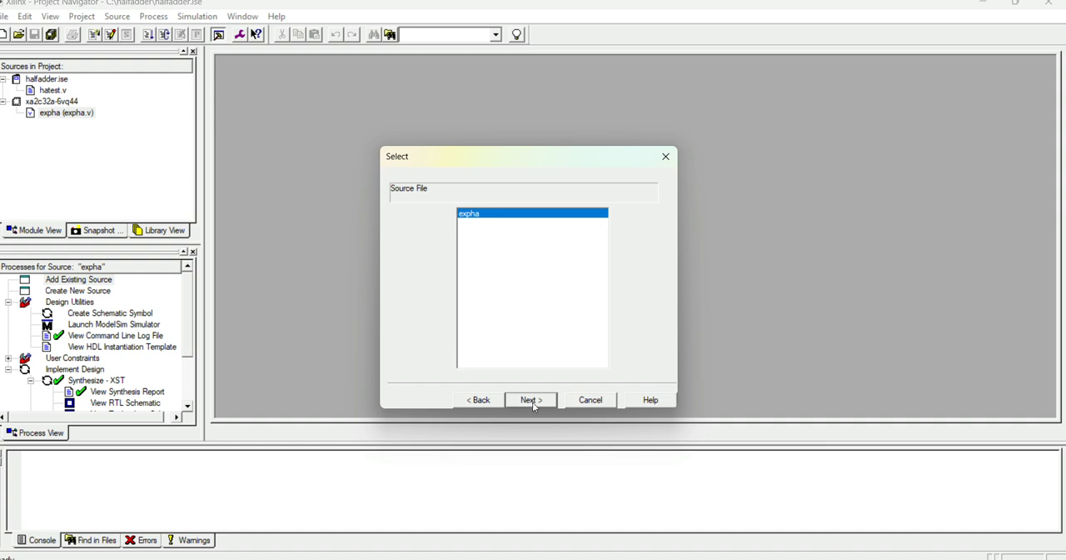
left_click(530, 400)
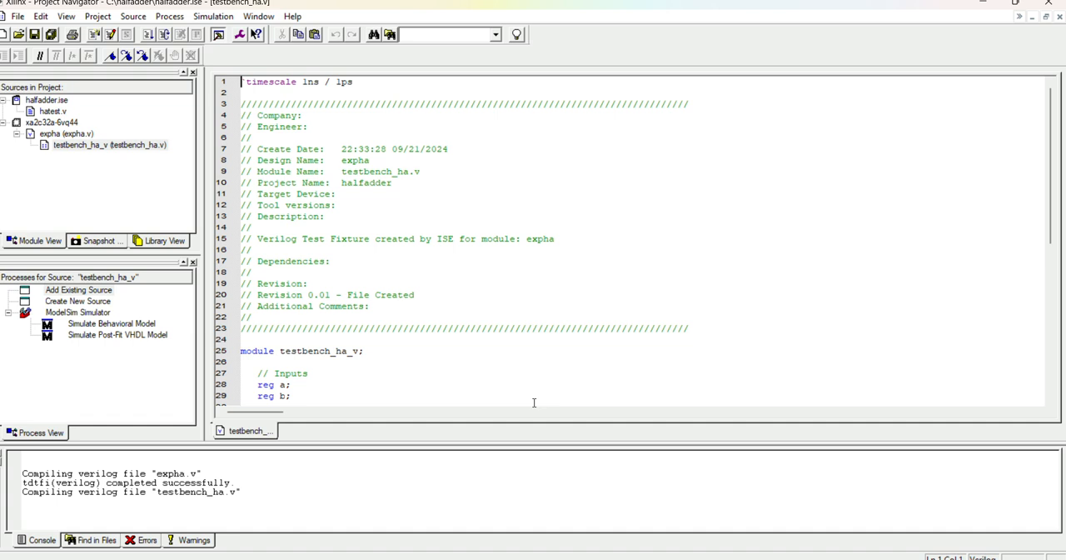
Scroll through testbench_ha.v to review the uut instantiation and the initial block setting a and b to 0
scroll("down", 3)
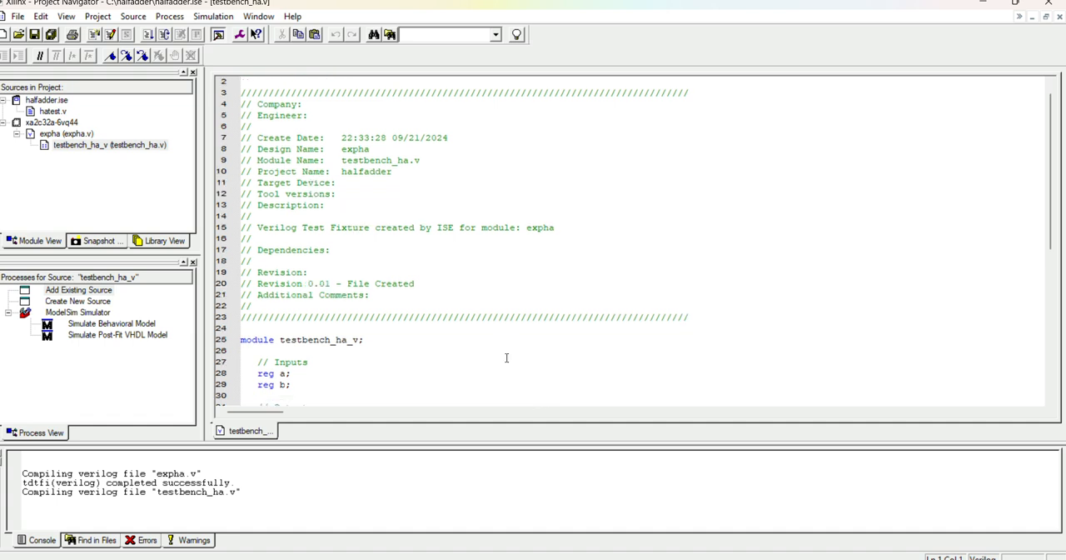
scroll("down", 3)
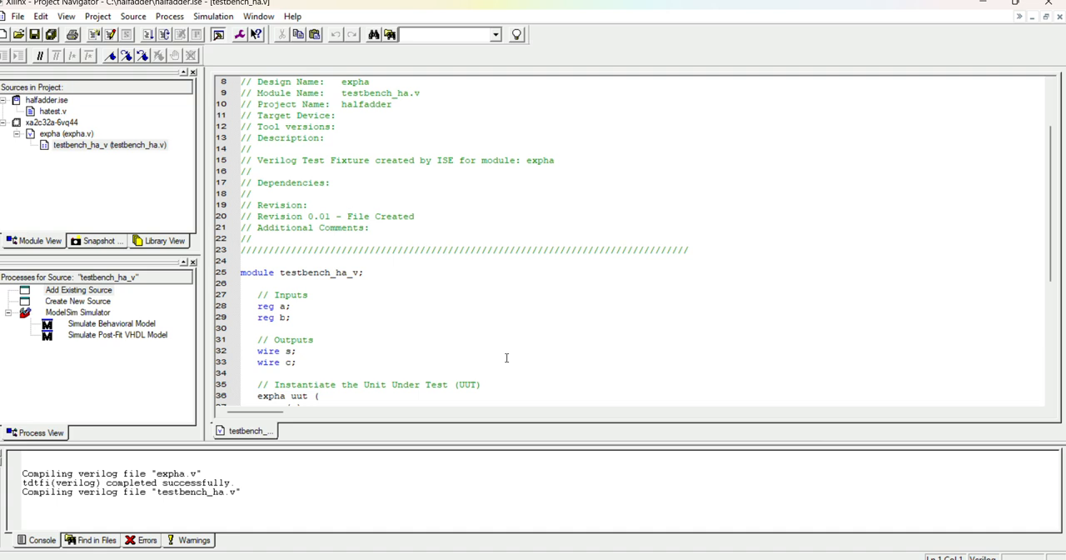
scroll("down", 3)
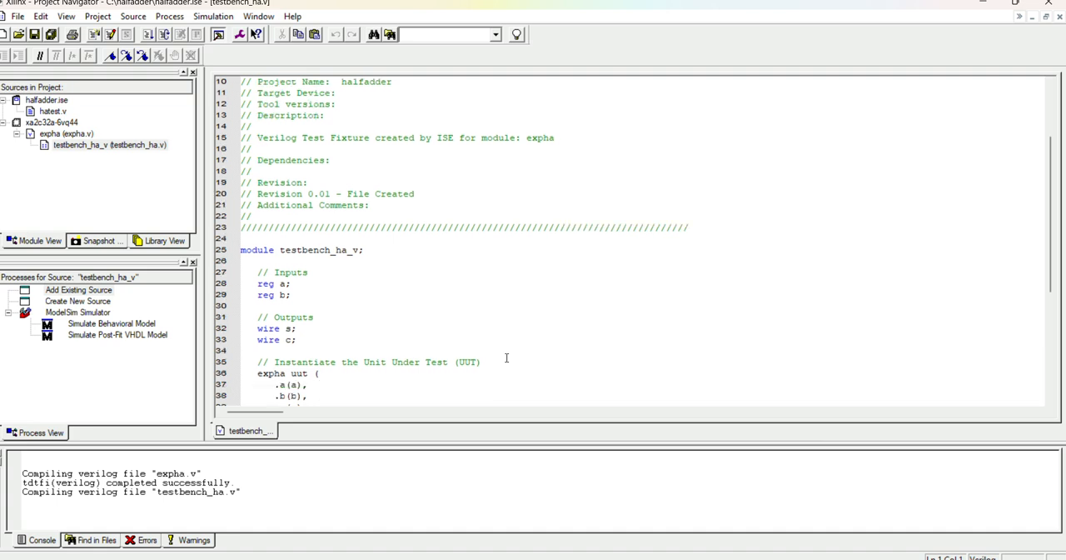
scroll("down", 3)
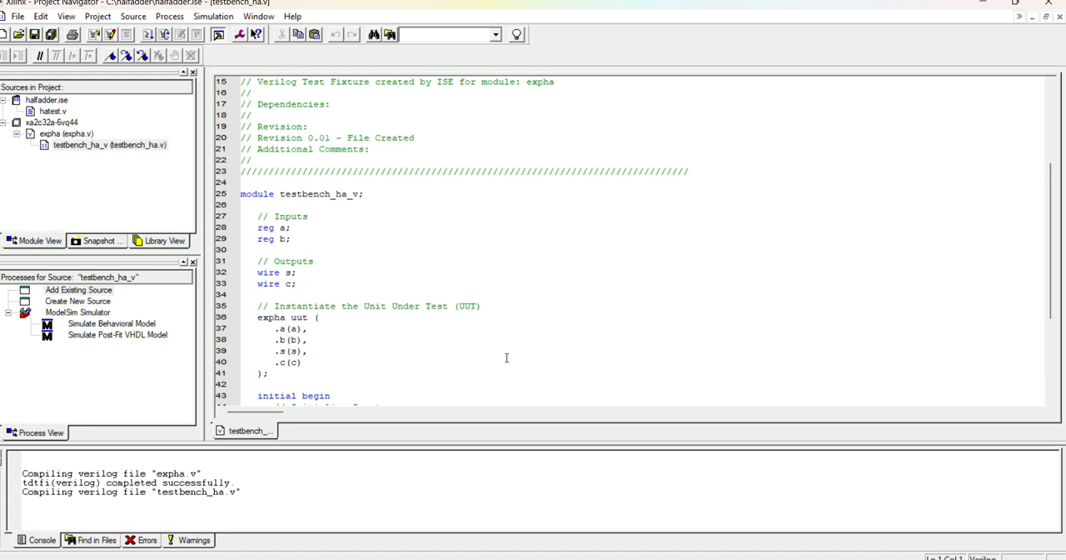
scroll("down", 3)
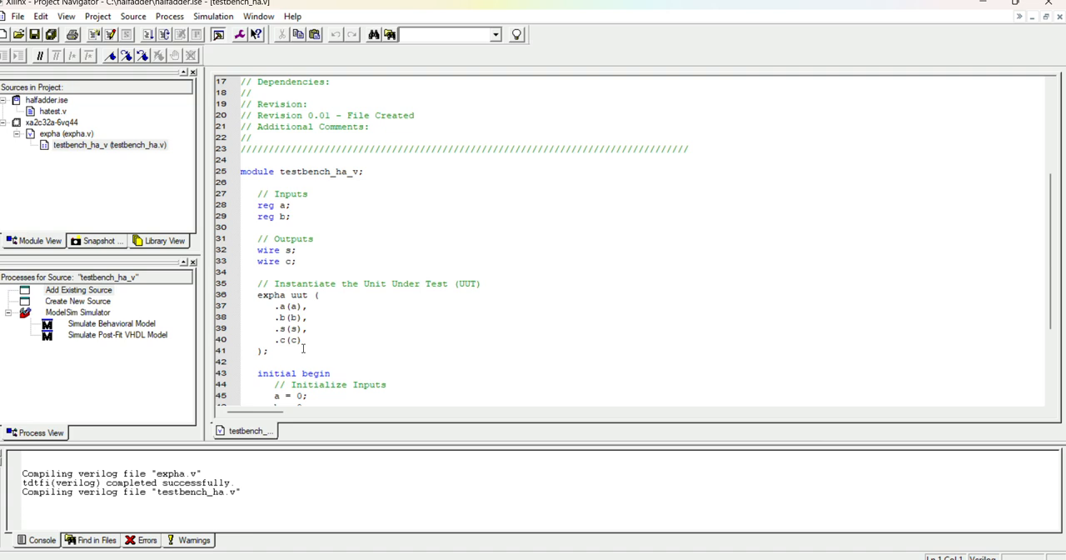
scroll("down", 3)
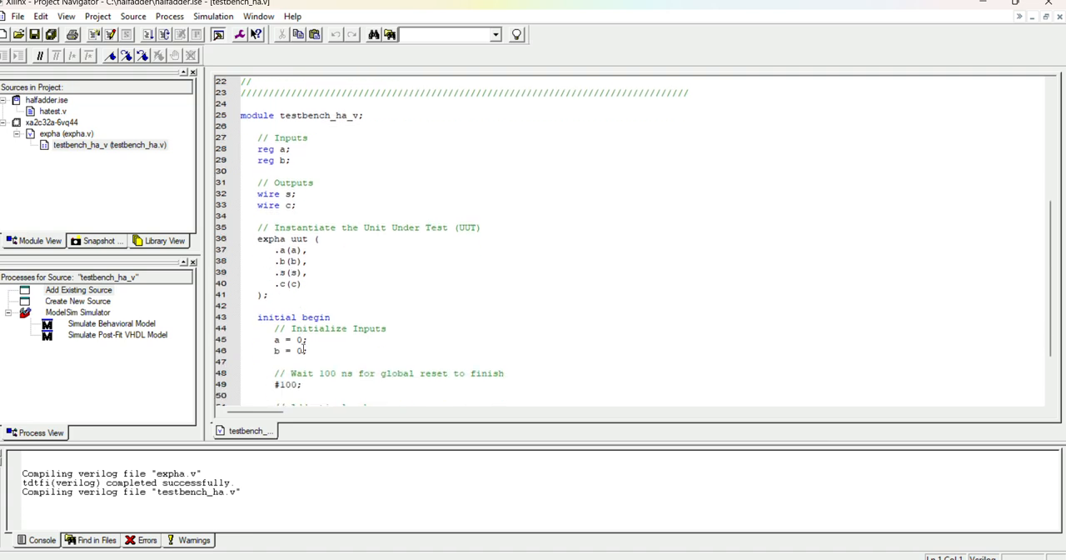
scroll("down", 3)
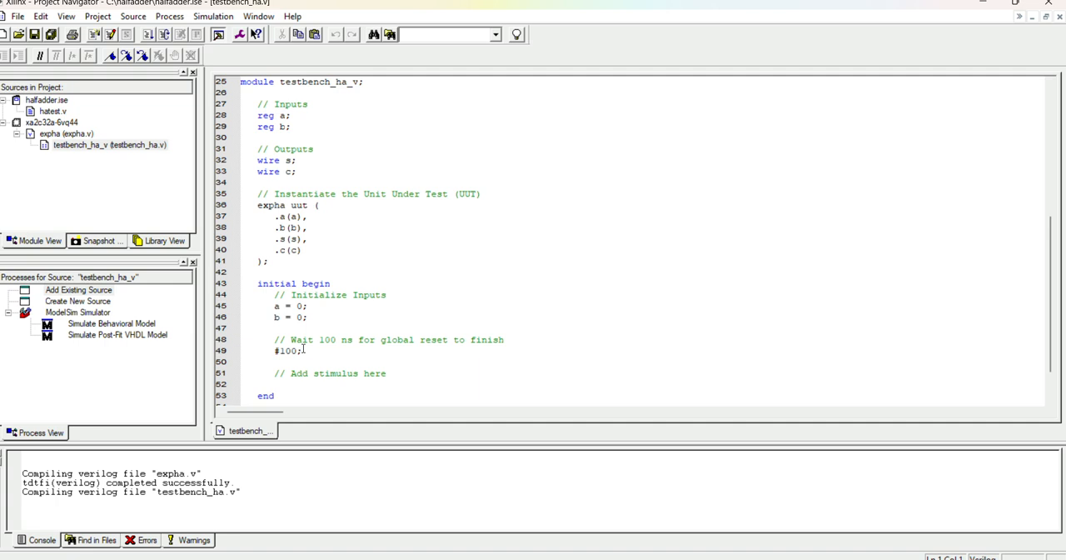
mouse_move(338, 353)
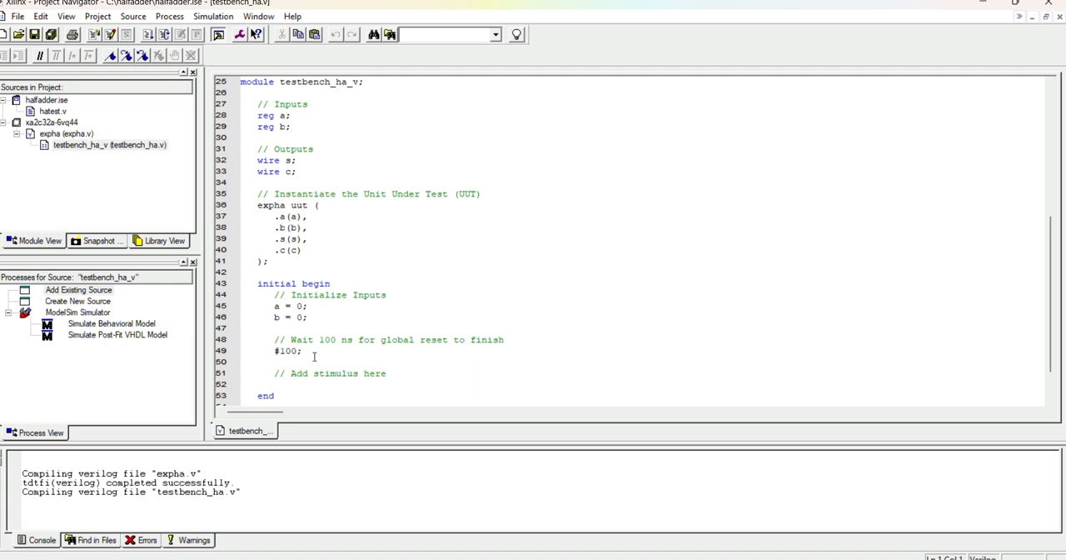
scroll("down", 3)
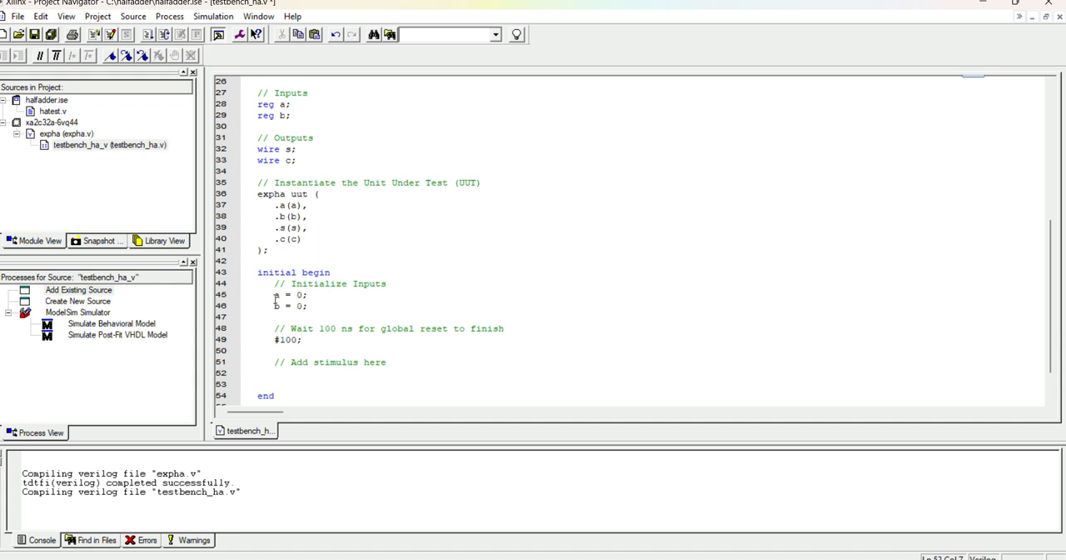
Copy the initialisation and #100 lines under the stimulus comment and edit them to apply a,b = 01, 10 and 11
left_click_drag(275, 294, 316, 340)
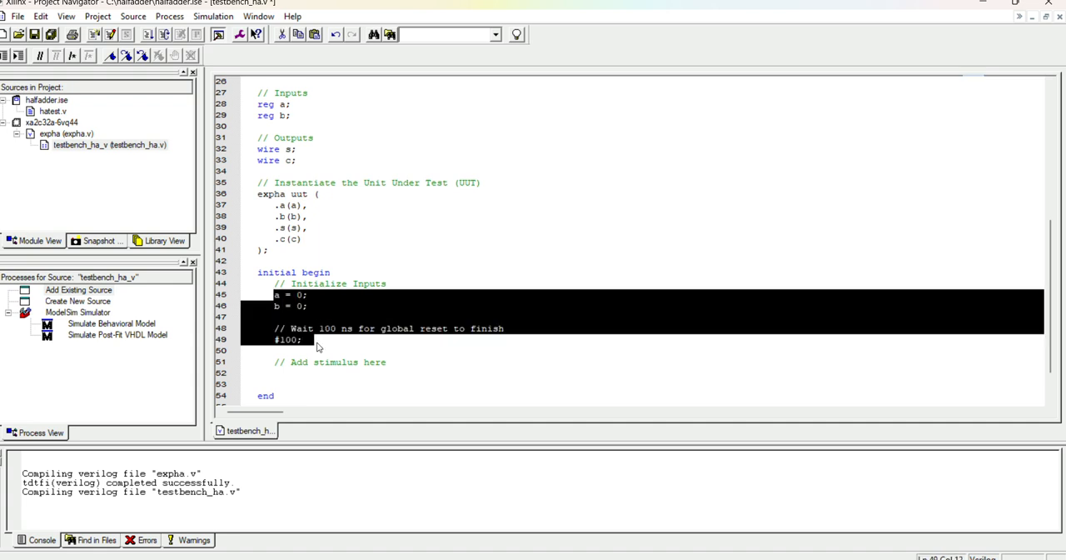
left_click(298, 384)
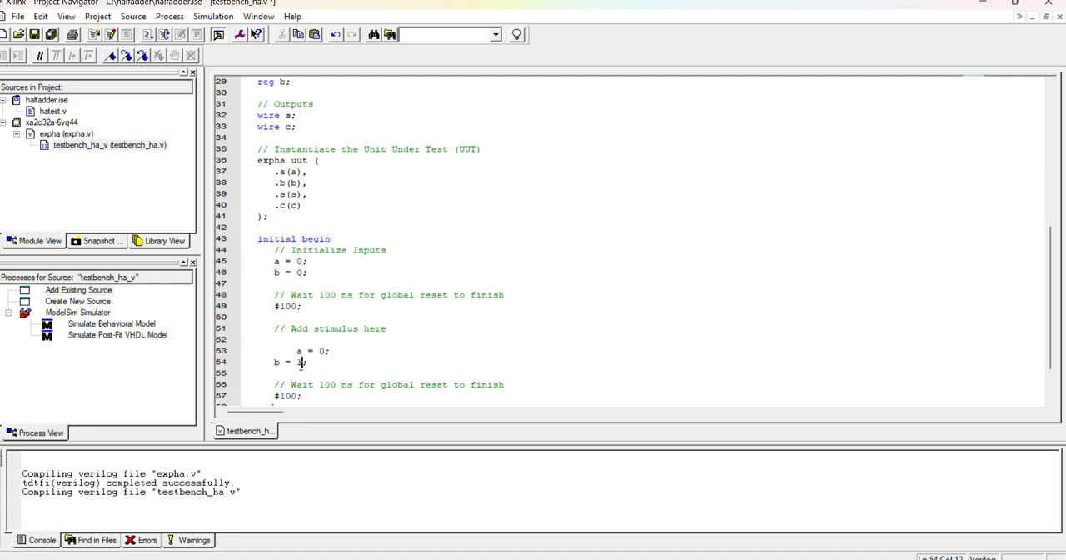
type("1;")
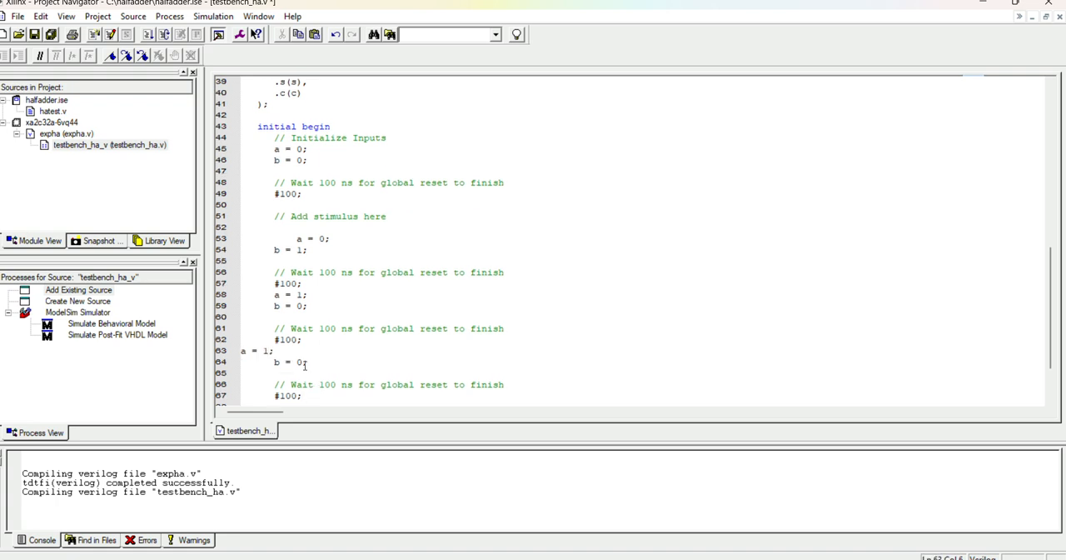
type("1")
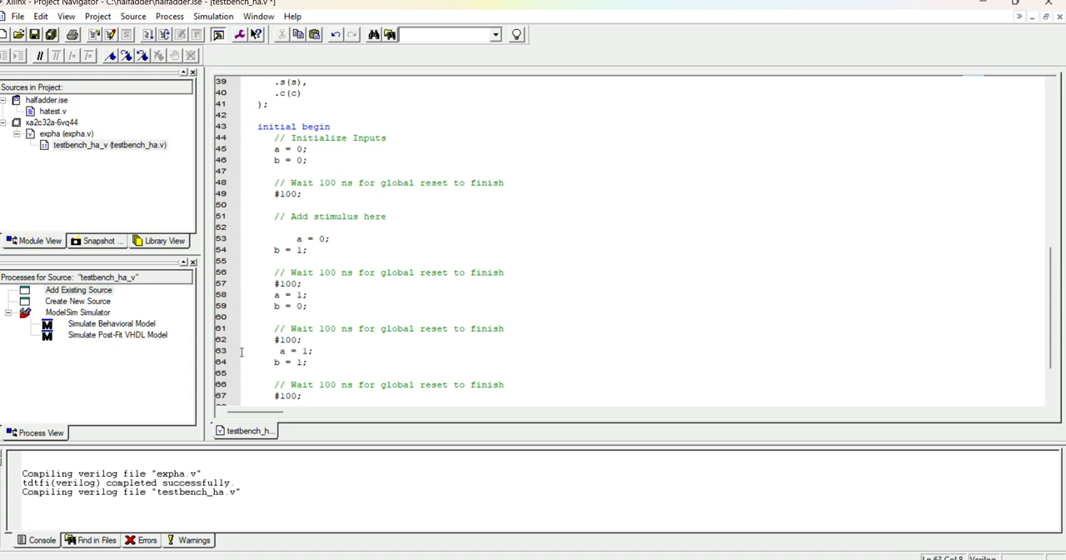
scroll("down", 3)
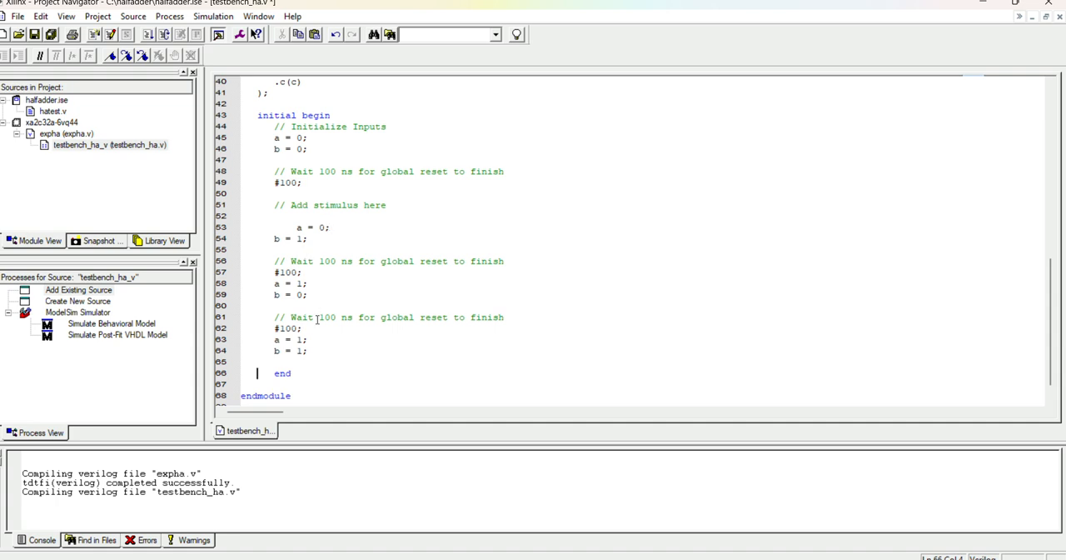
scroll("down", 3)
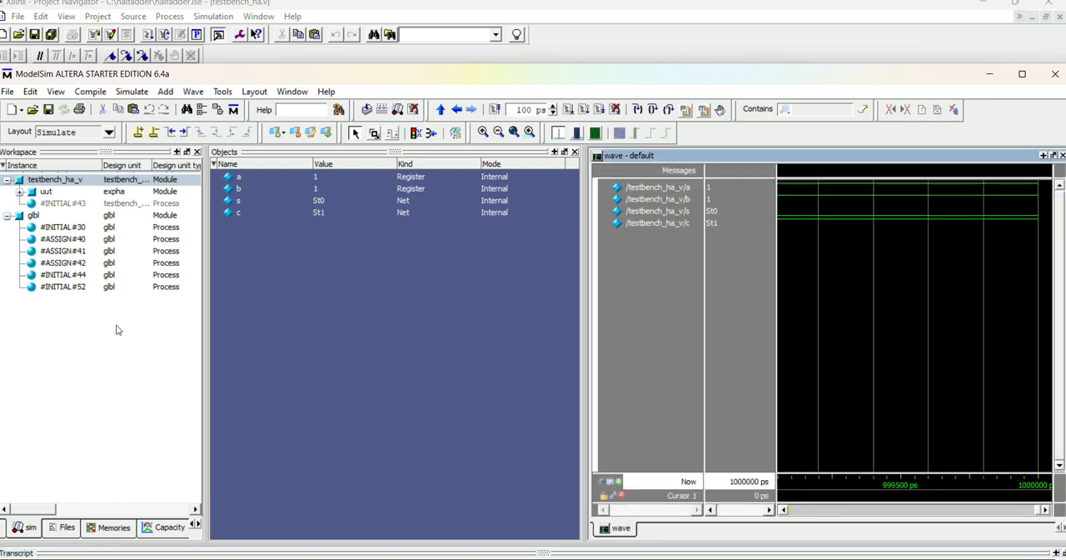
mouse_move(530, 133)
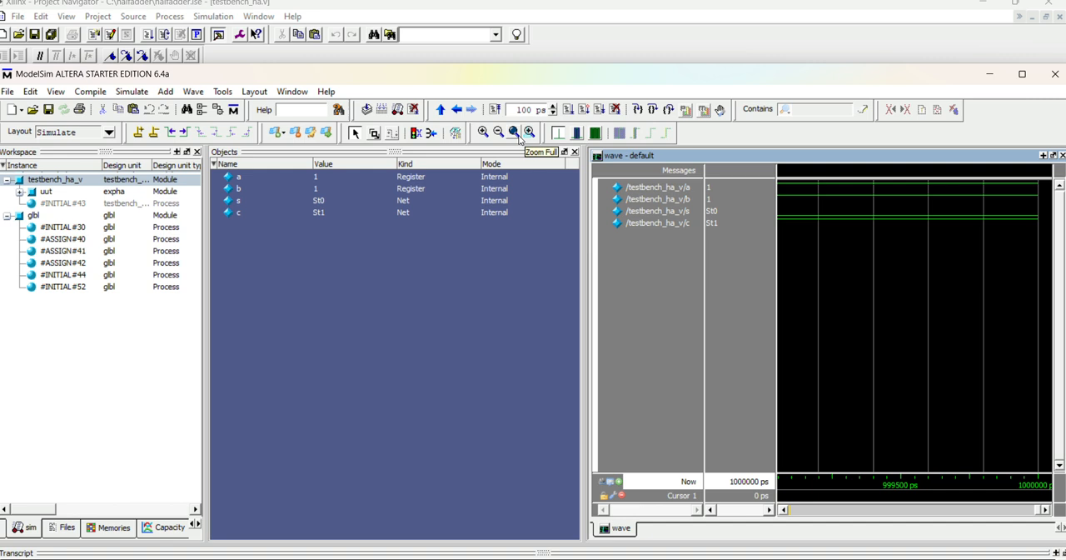
Zoom the waveform to the full run and maximise the Wave window showing a, b, s and c
left_click(529, 133)
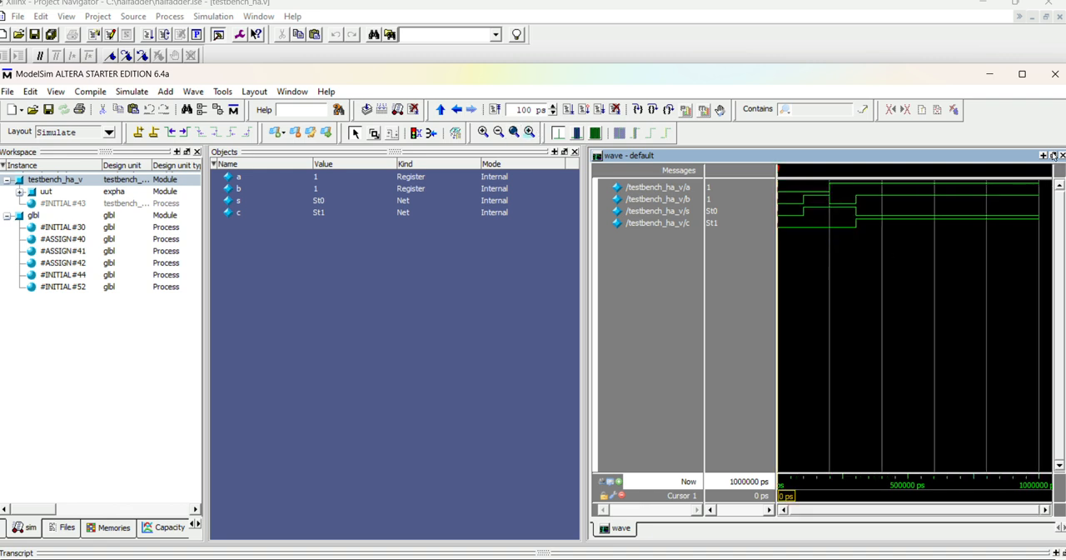
mouse_move(1050, 155)
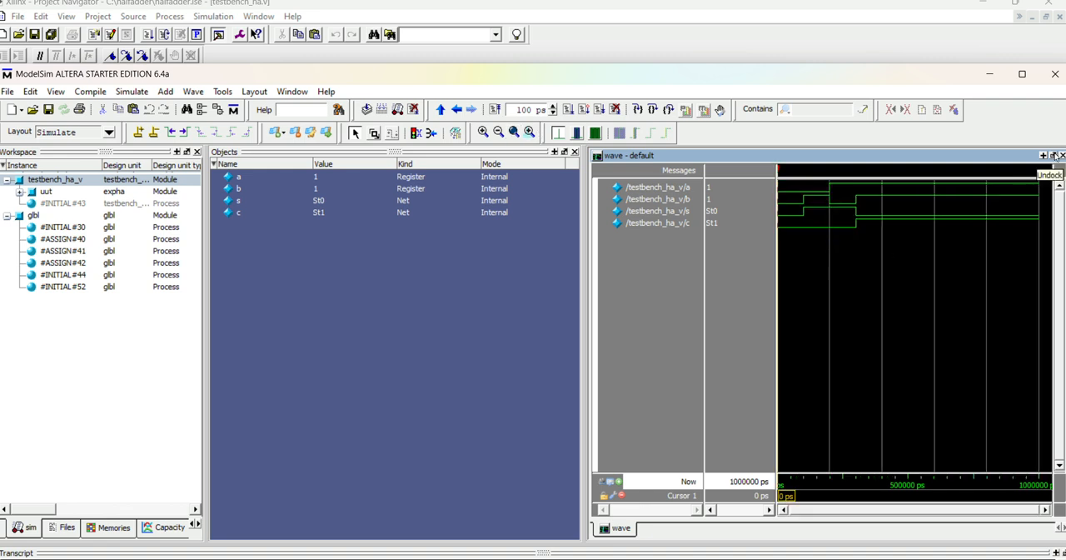
left_click(1048, 154)
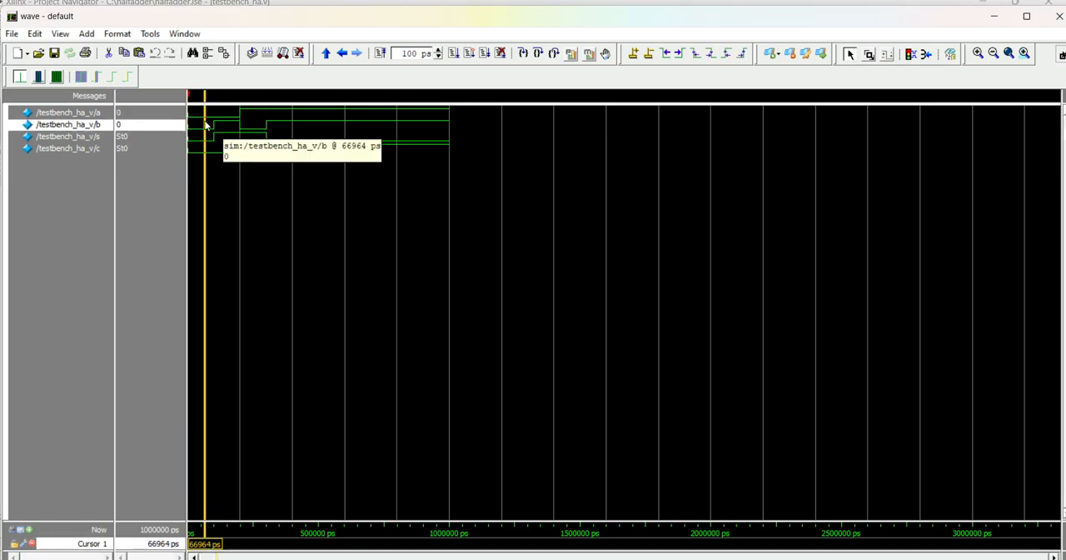
mouse_move(126, 133)
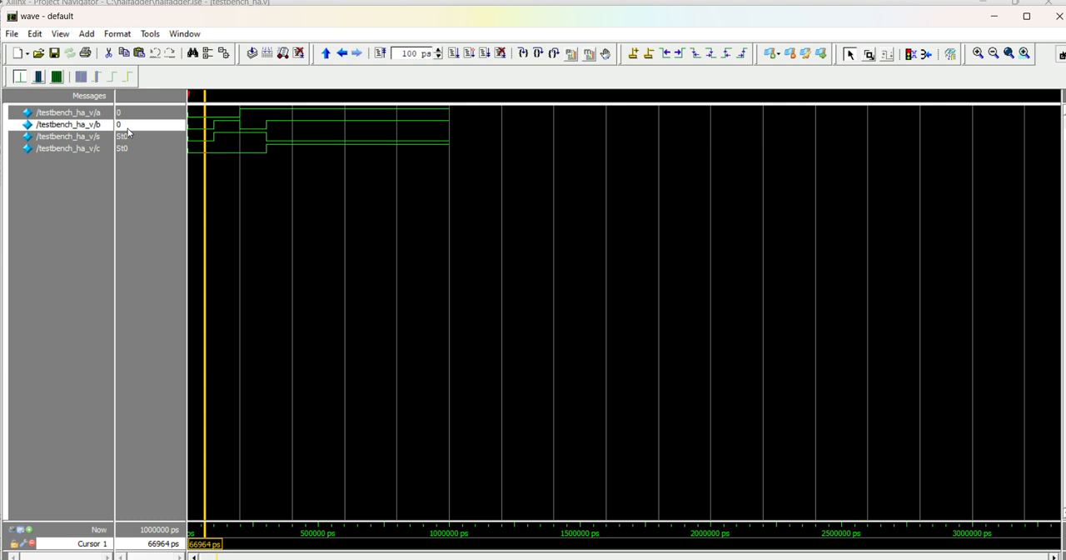
mouse_move(132, 147)
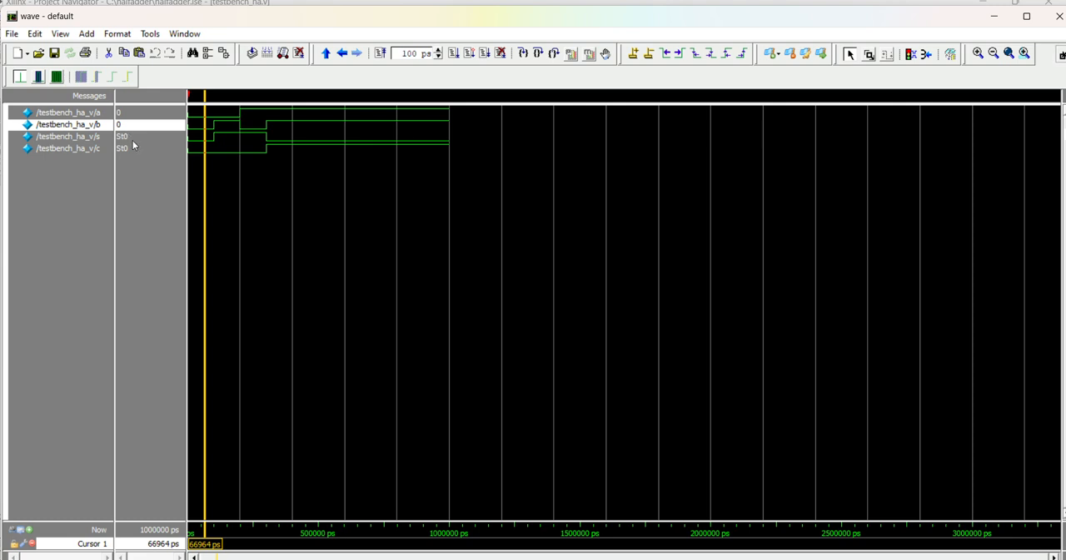
mouse_move(229, 160)
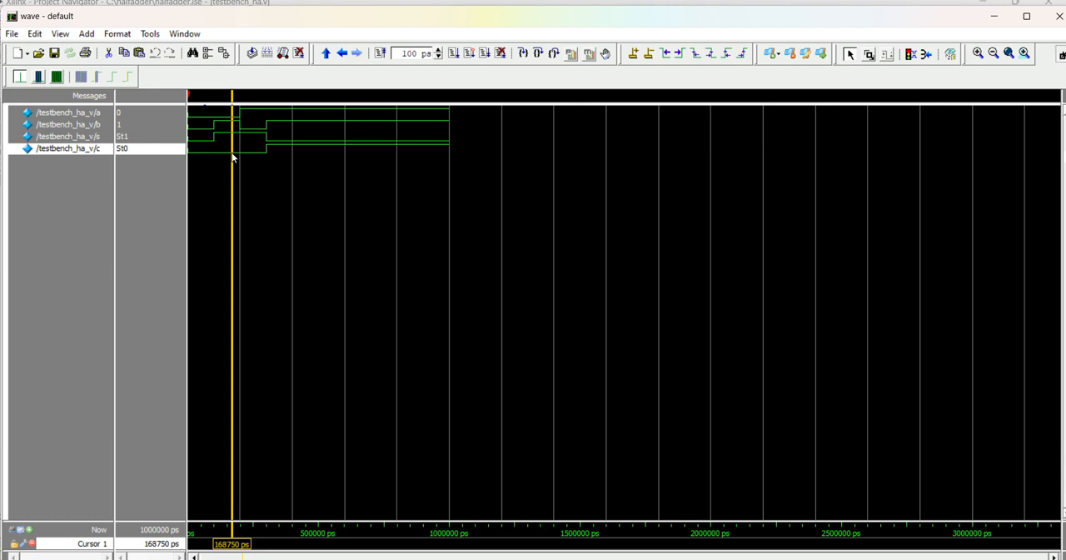
mouse_move(126, 117)
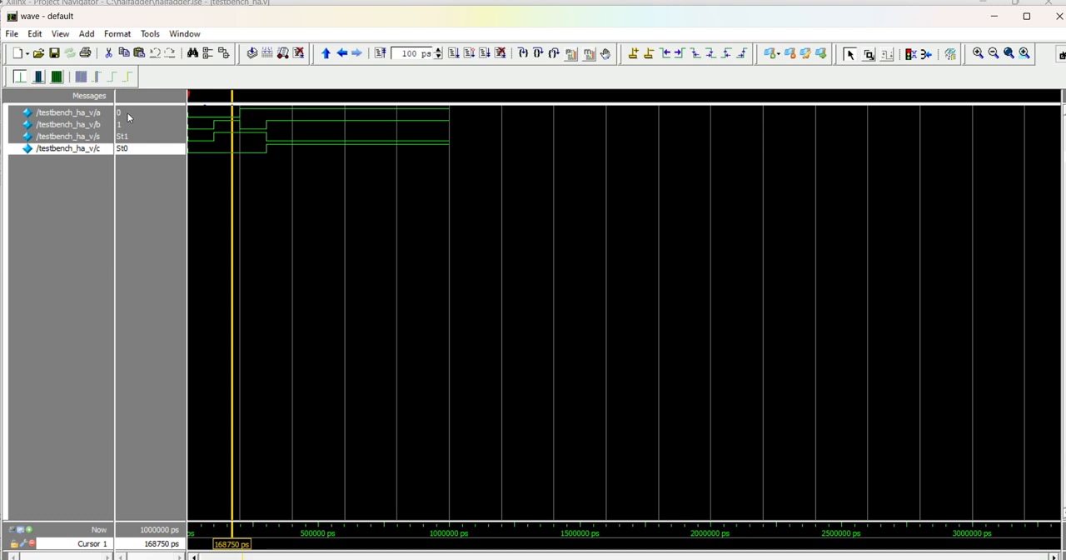
mouse_move(136, 145)
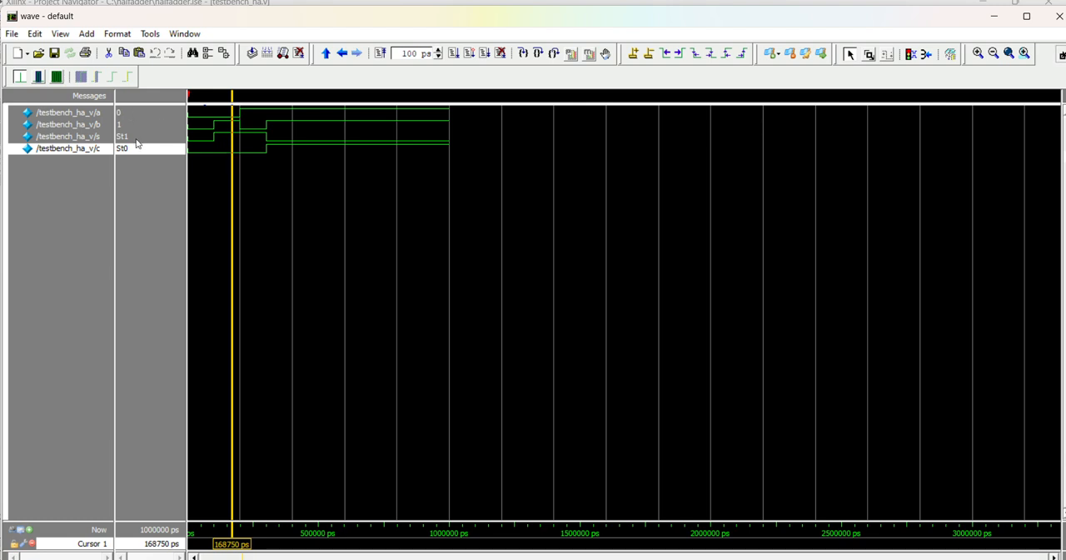
mouse_move(256, 158)
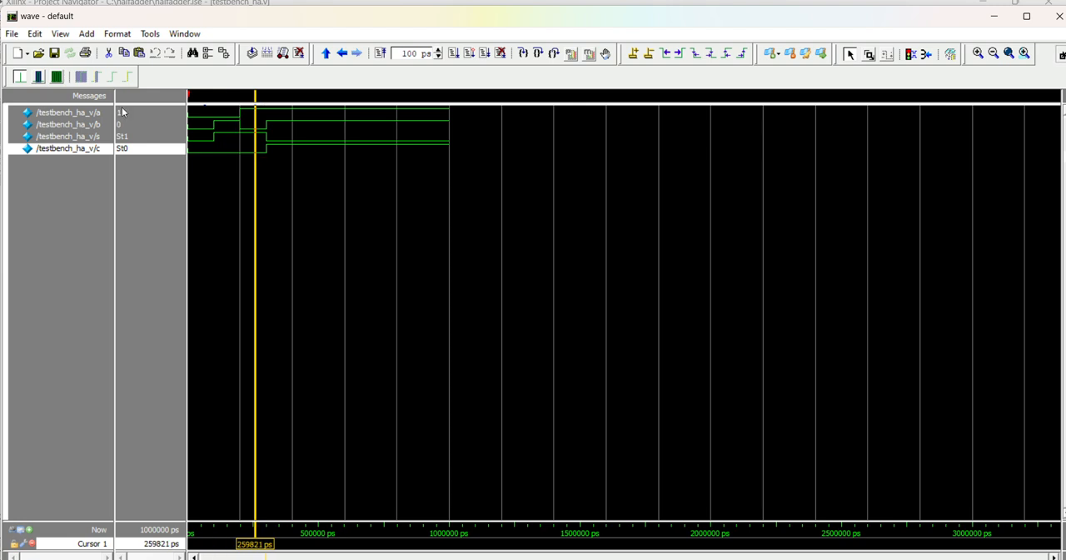
mouse_move(140, 150)
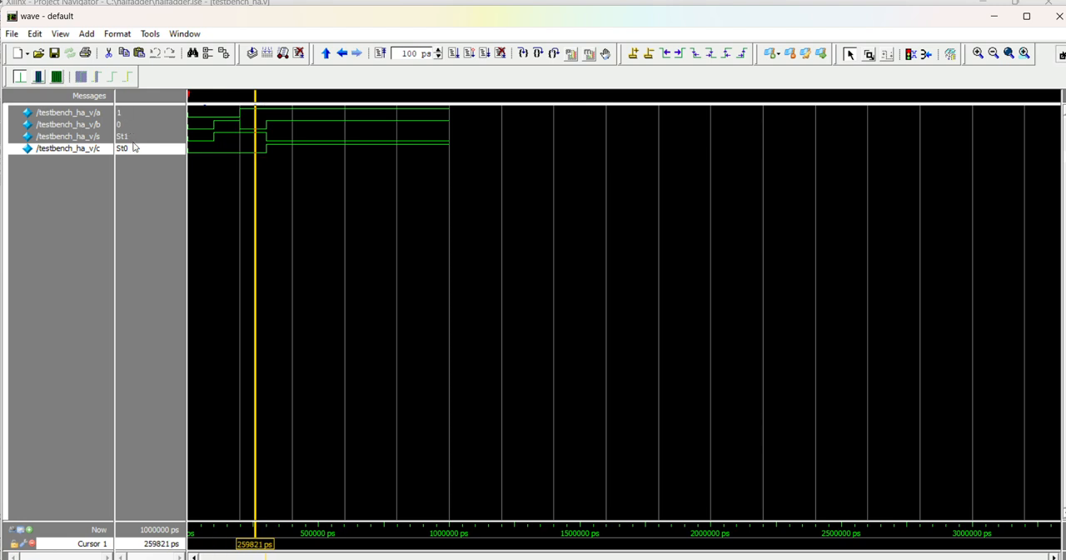